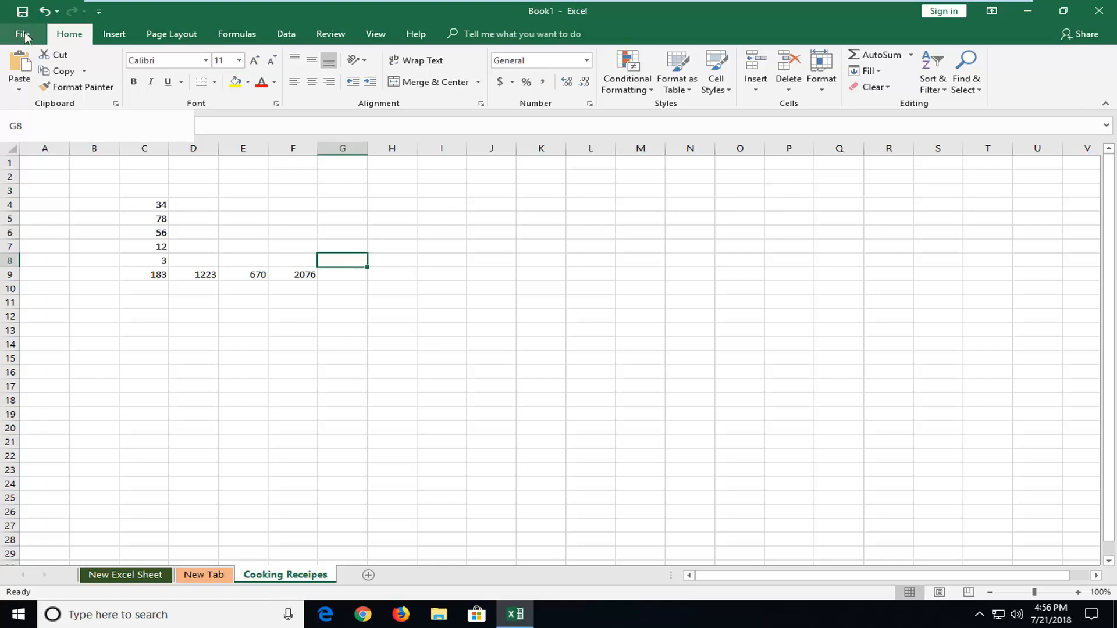
Reach the Macro Settings page of the Trust Center via File > Options > Trust Center Settings.
{"action": "left_click", "coordinate": [24, 34]}
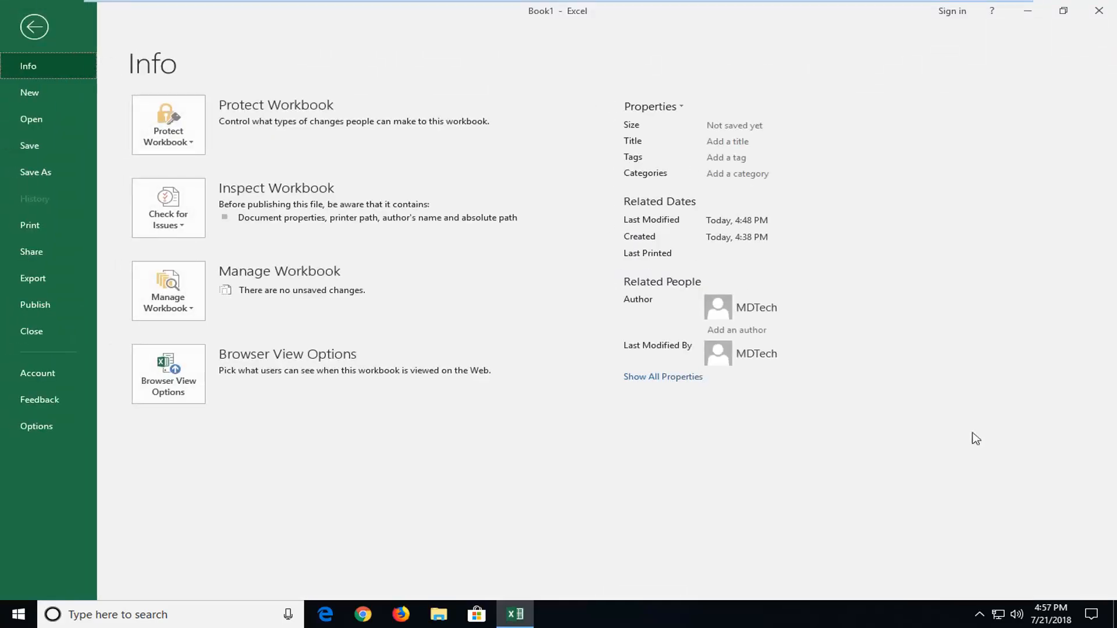
{"action": "left_click", "coordinate": [34, 27]}
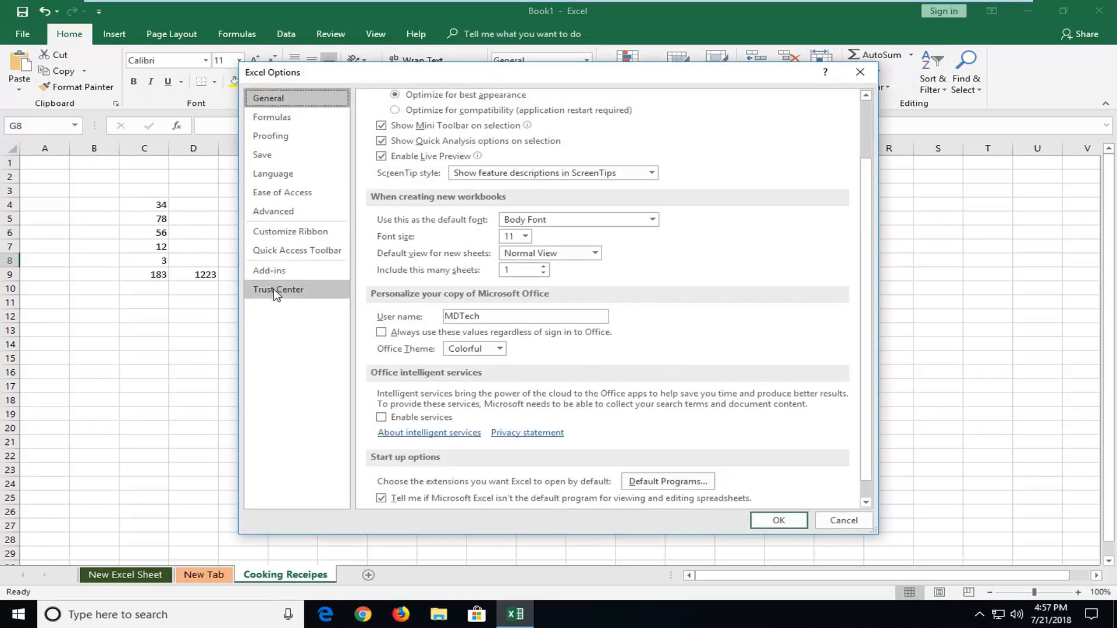
{"action": "left_click", "coordinate": [279, 290]}
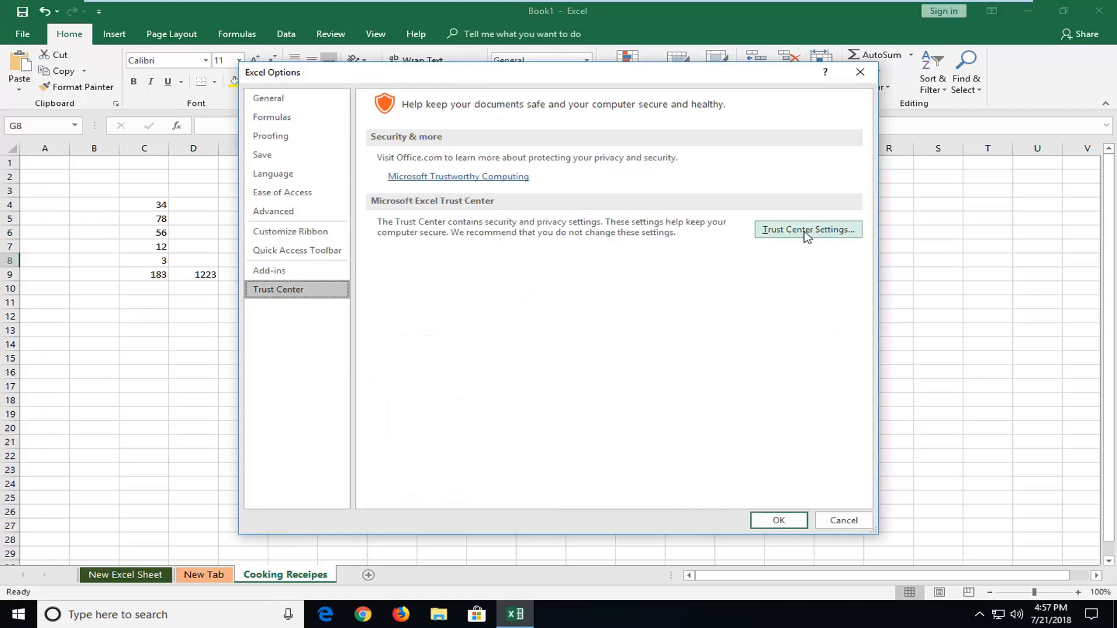
{"action": "left_click", "coordinate": [807, 229]}
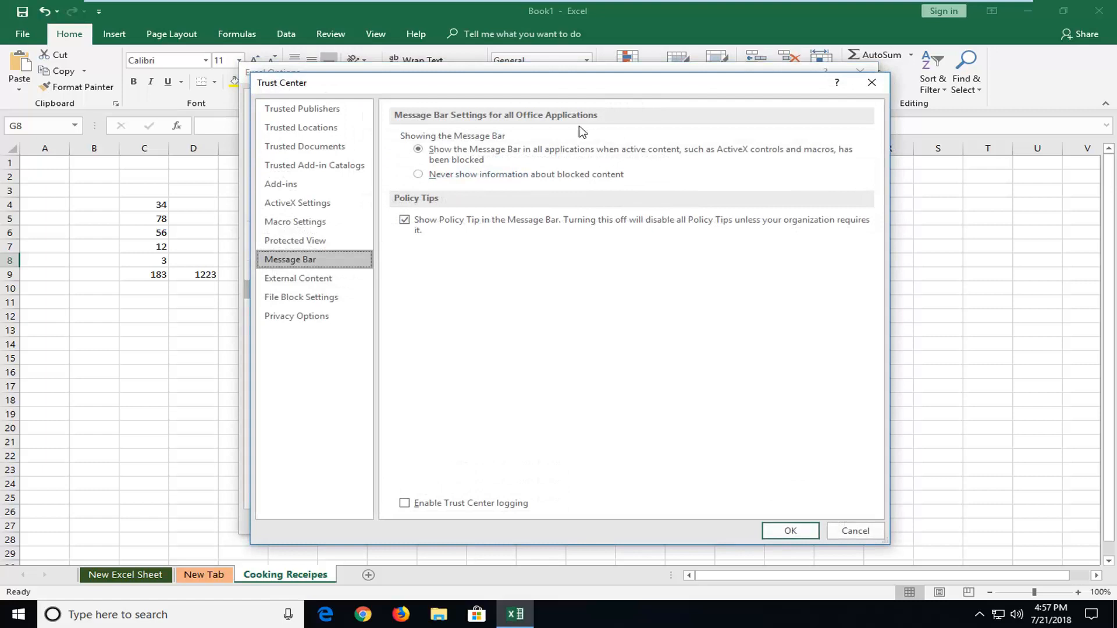
{"action": "left_click", "coordinate": [295, 221]}
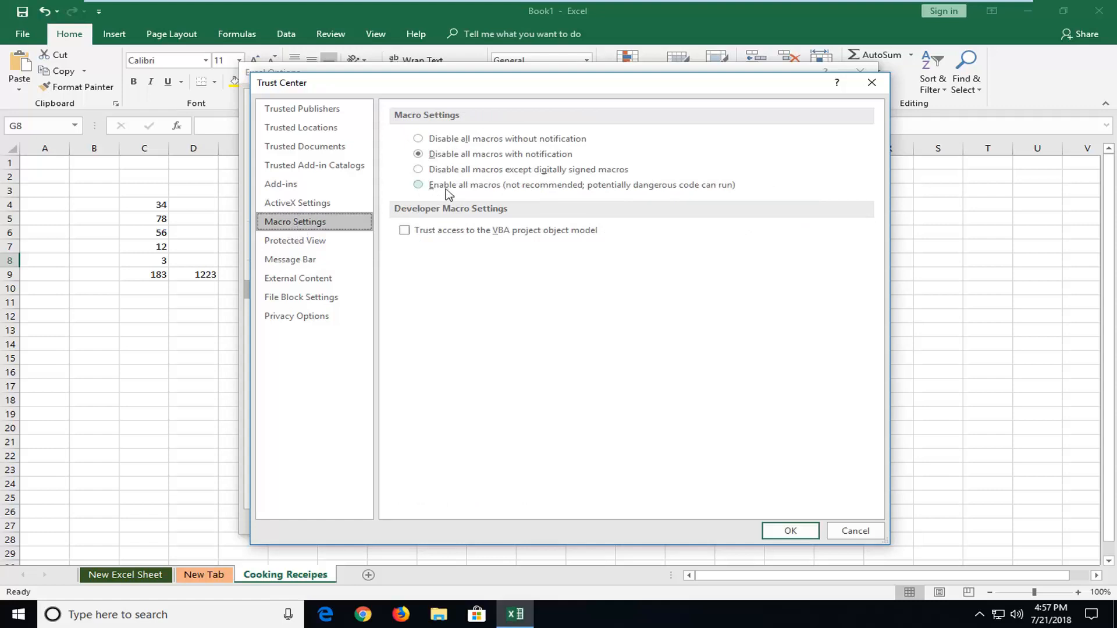
Select 'Enable all macros', confirm with OK, and close Excel Options to return to the Cooking Receipes worksheet.
{"action": "left_click", "coordinate": [418, 185]}
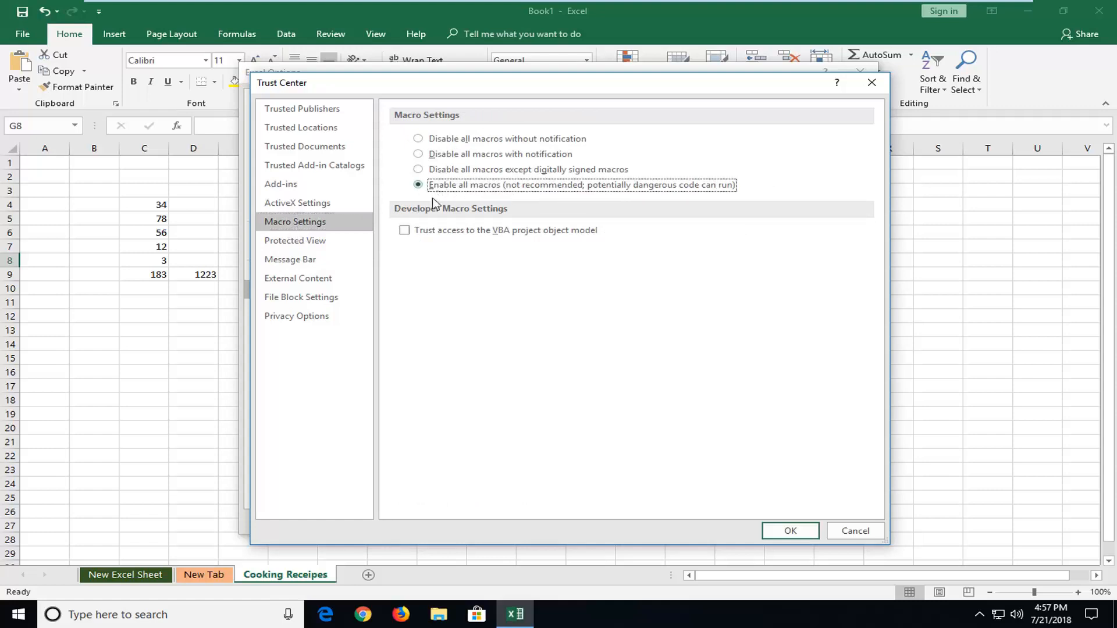
{"action": "left_click", "coordinate": [789, 530]}
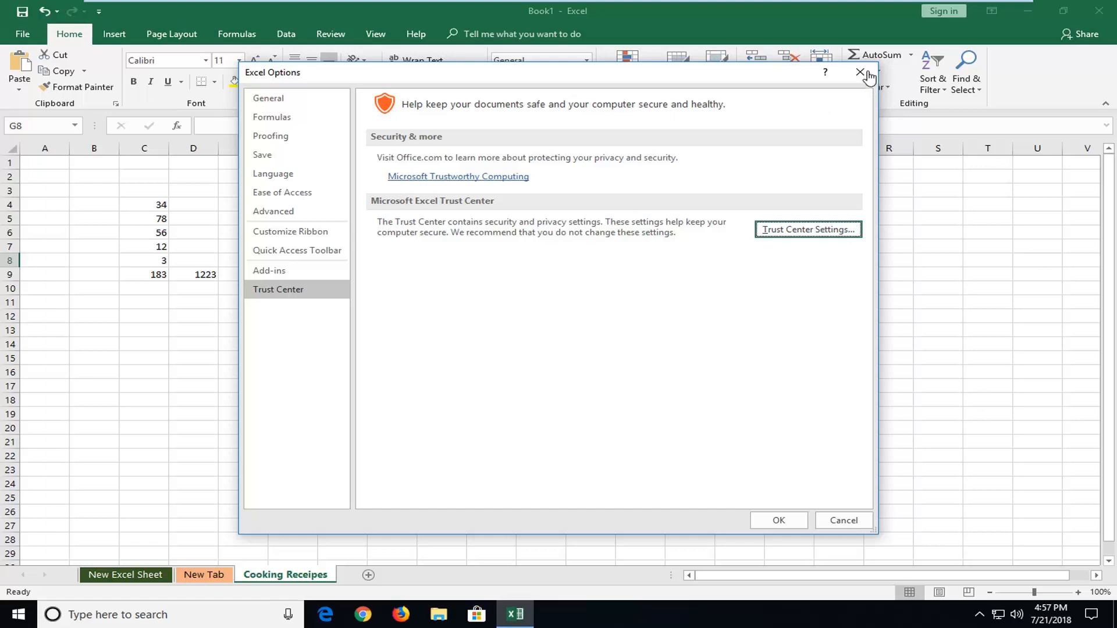
{"action": "left_click", "coordinate": [859, 72]}
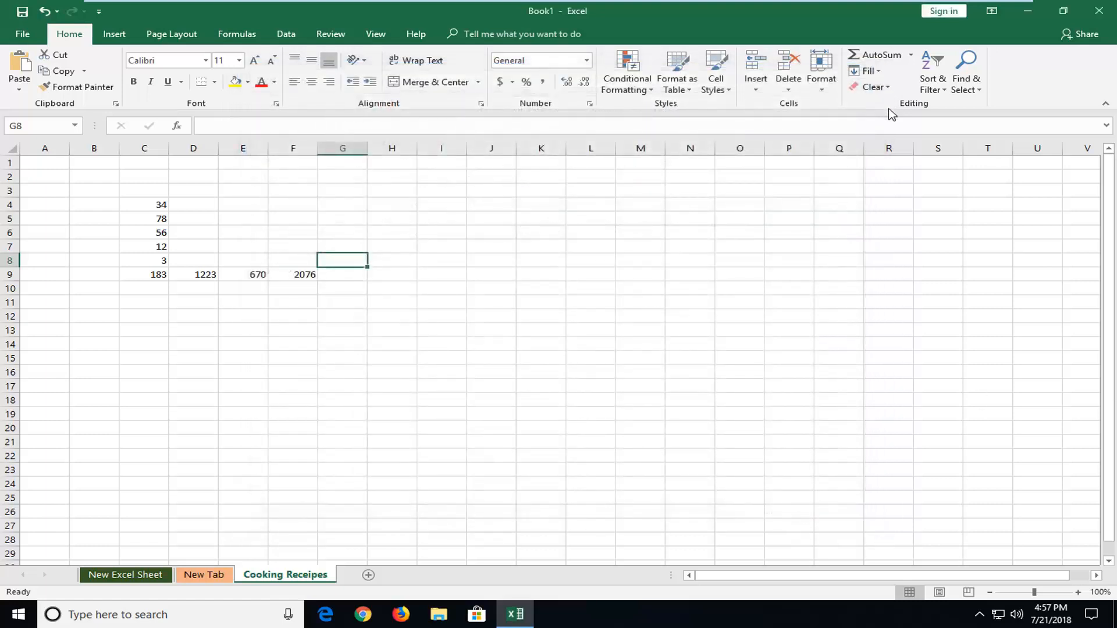
{"action": "mouse_move", "coordinate": [882, 122]}
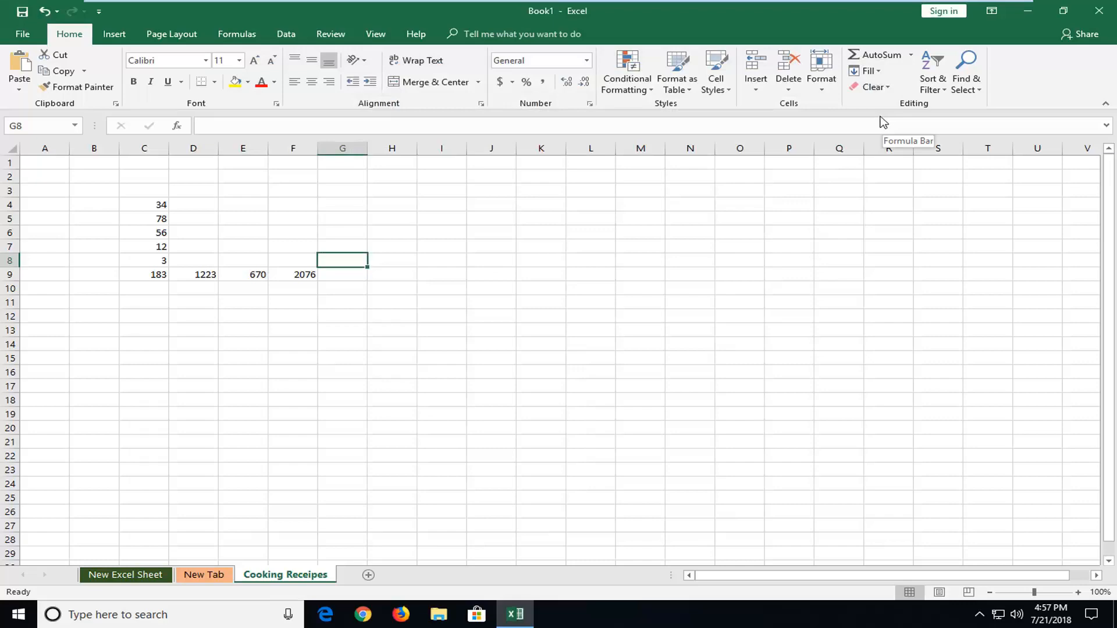